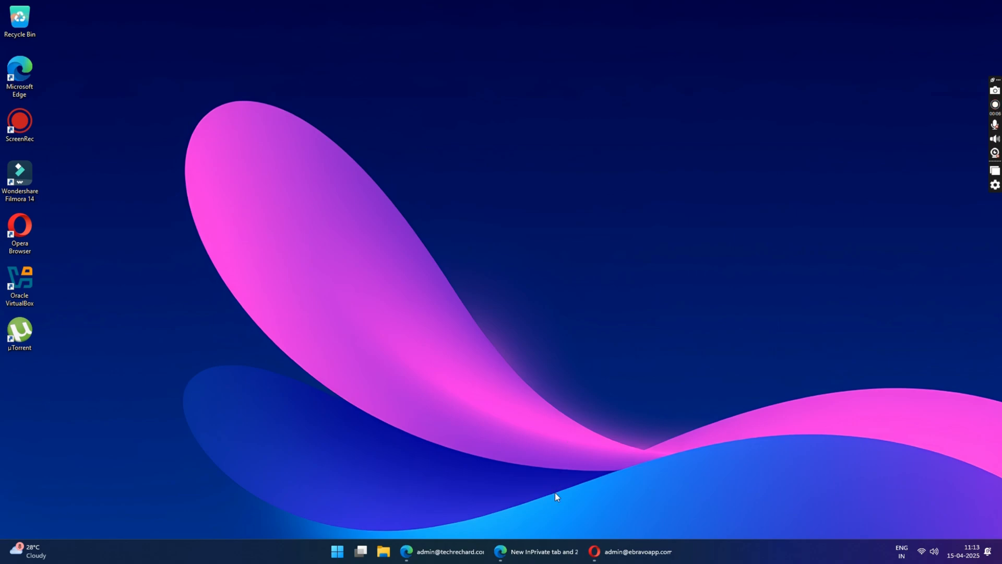
mouse_move(537, 551)
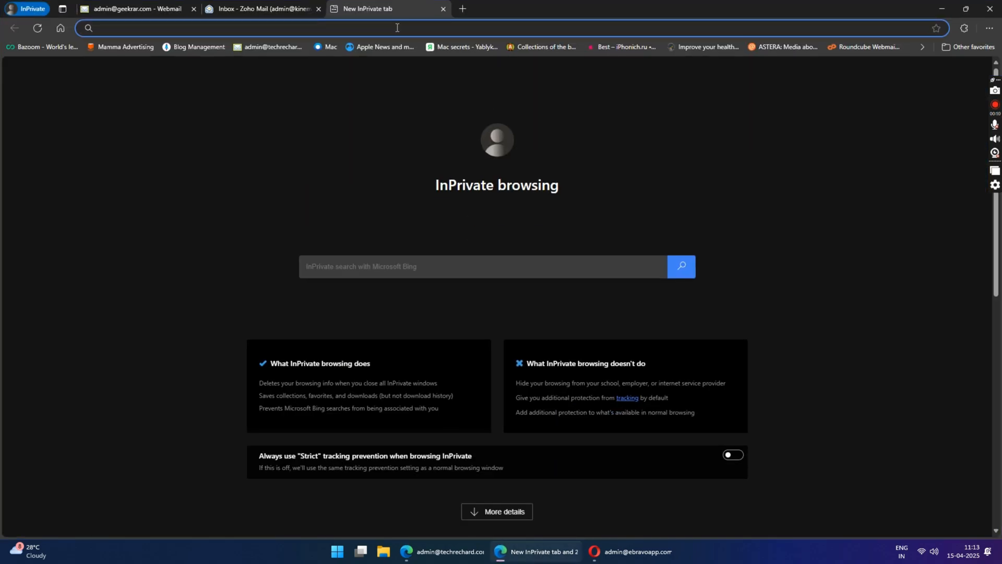
Search 'transmac' and save tmsetup.zip from acutesystems.com to the Desktop
text(transmac)
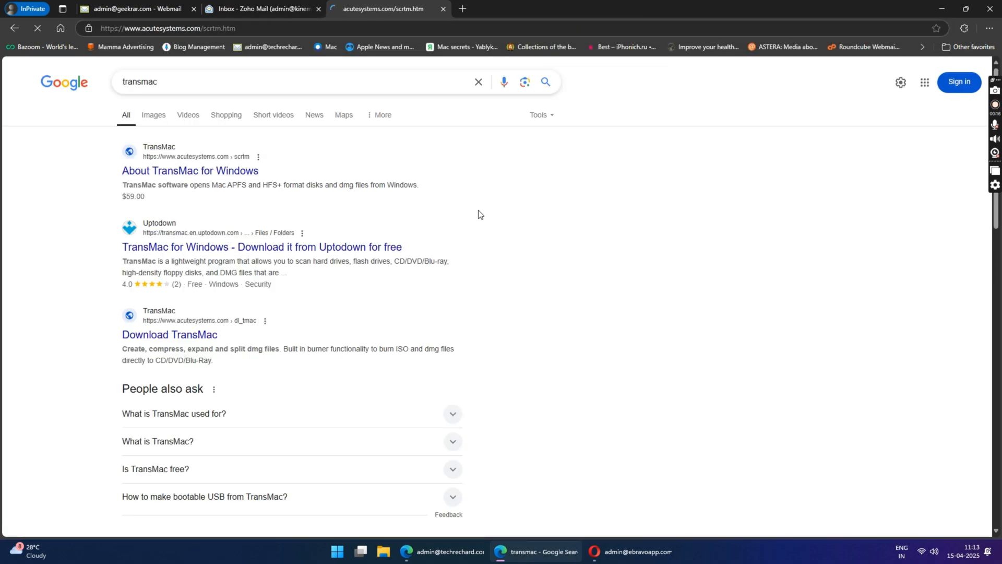
click(190, 171)
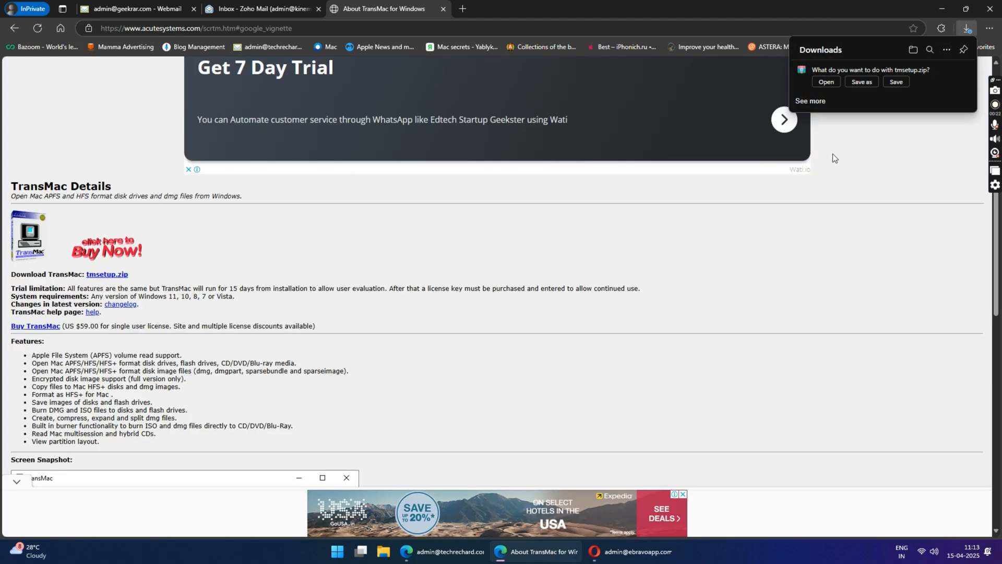
click(861, 82)
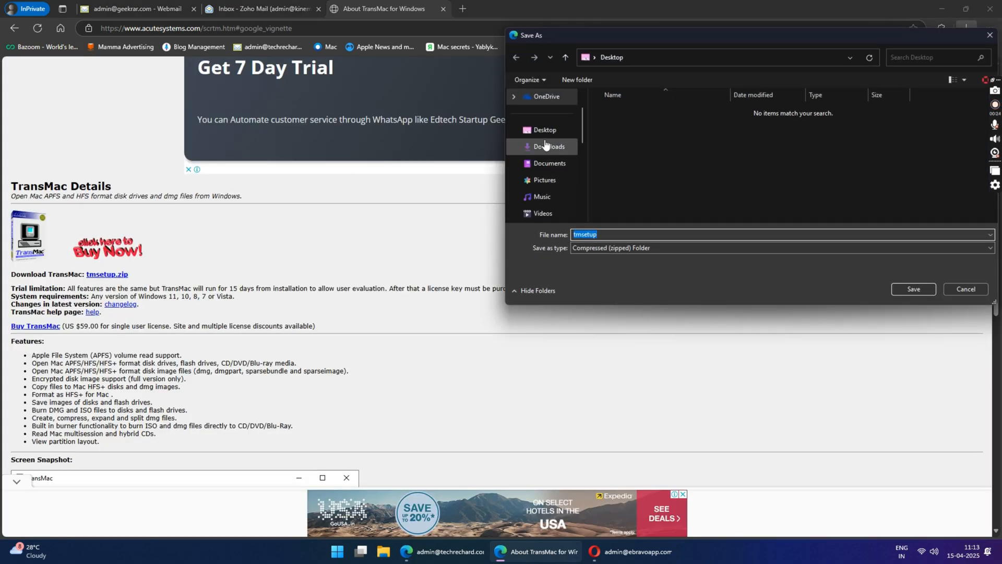
click(544, 130)
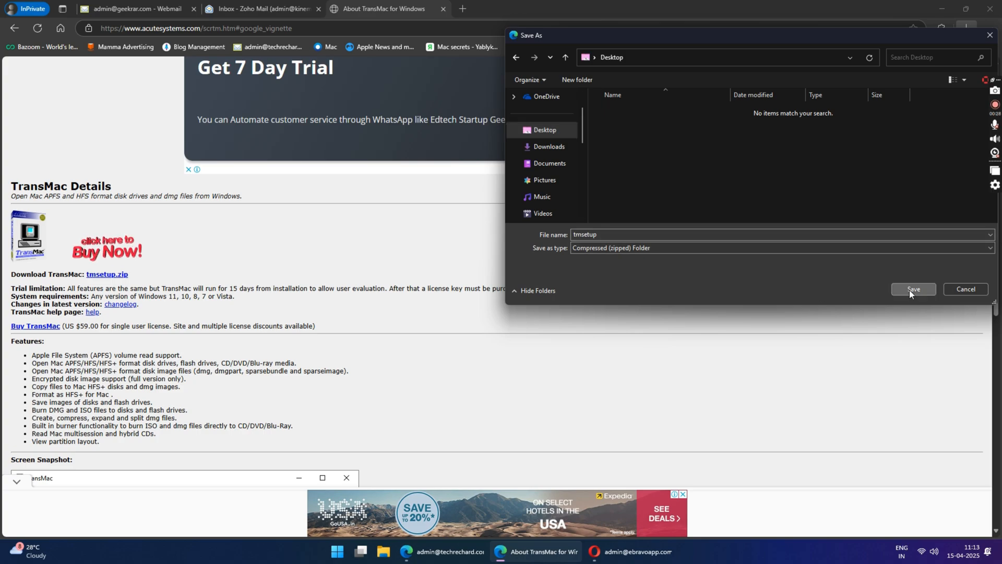
click(913, 289)
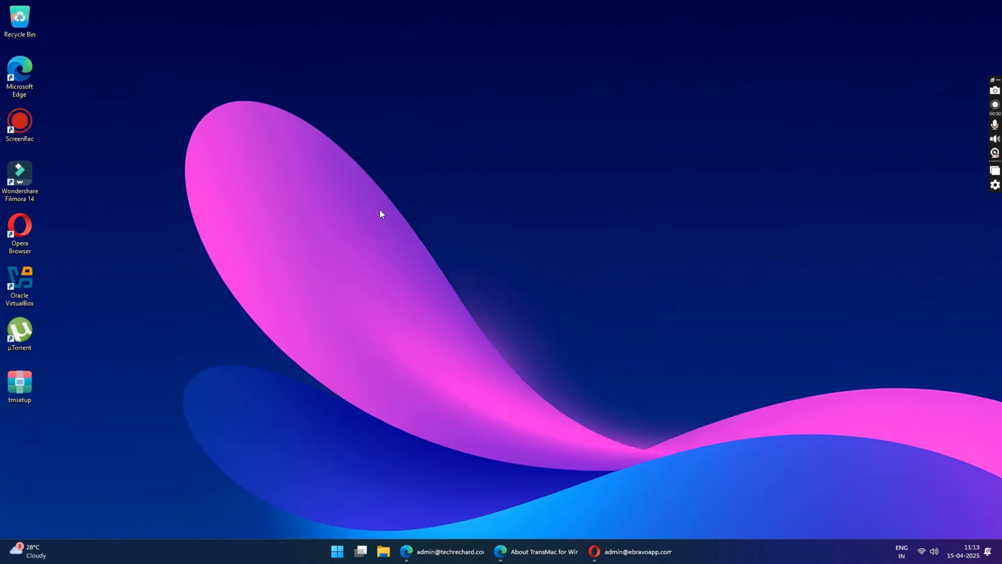
Move tmsetup to the desktop centre and extract it with Extract All
drag(19, 387, 574, 228)
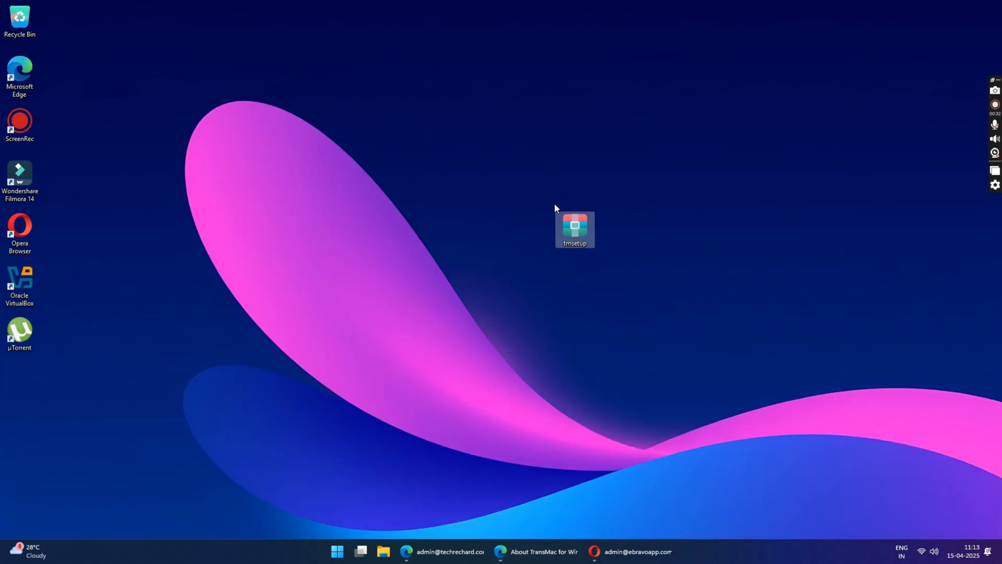
right_click(574, 228)
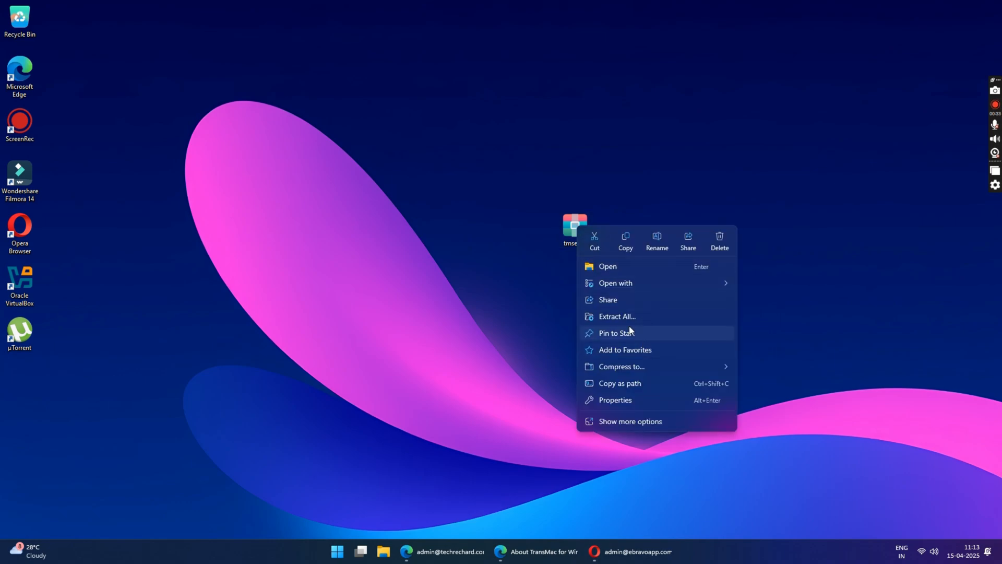
click(616, 316)
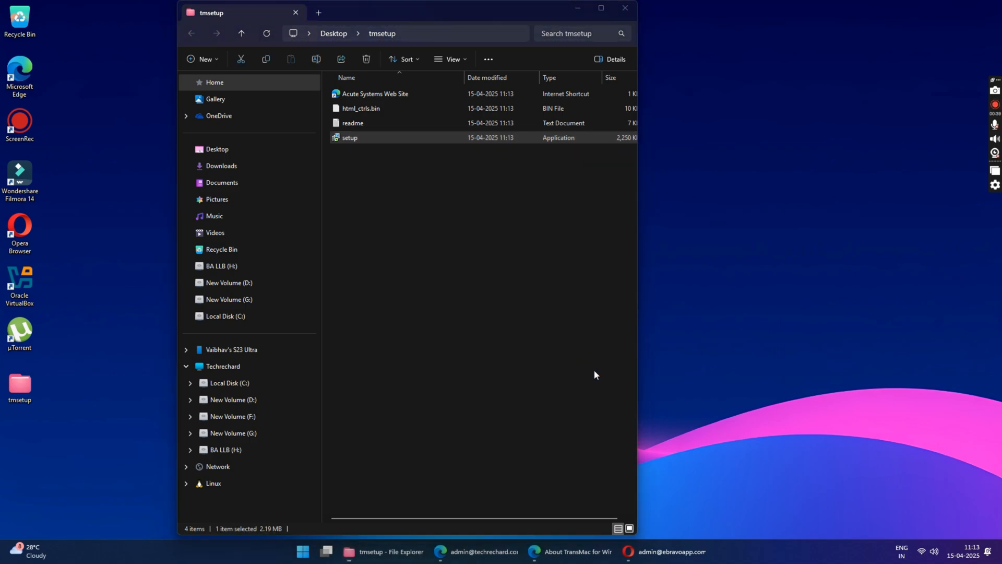
Run setup, accept the license, keep the desktop icon task, and finish installing TransMac 15.4
double_click(350, 138)
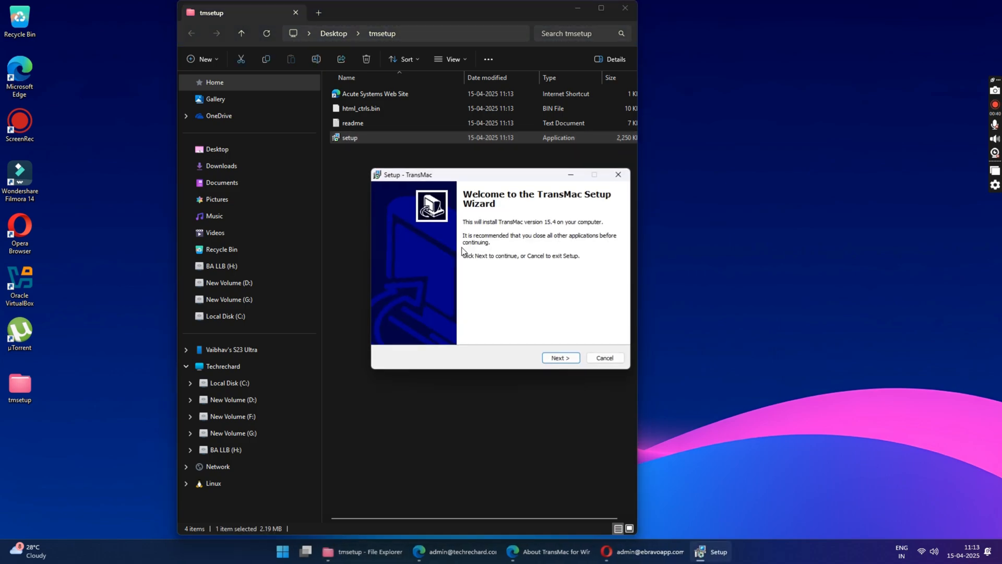
click(559, 357)
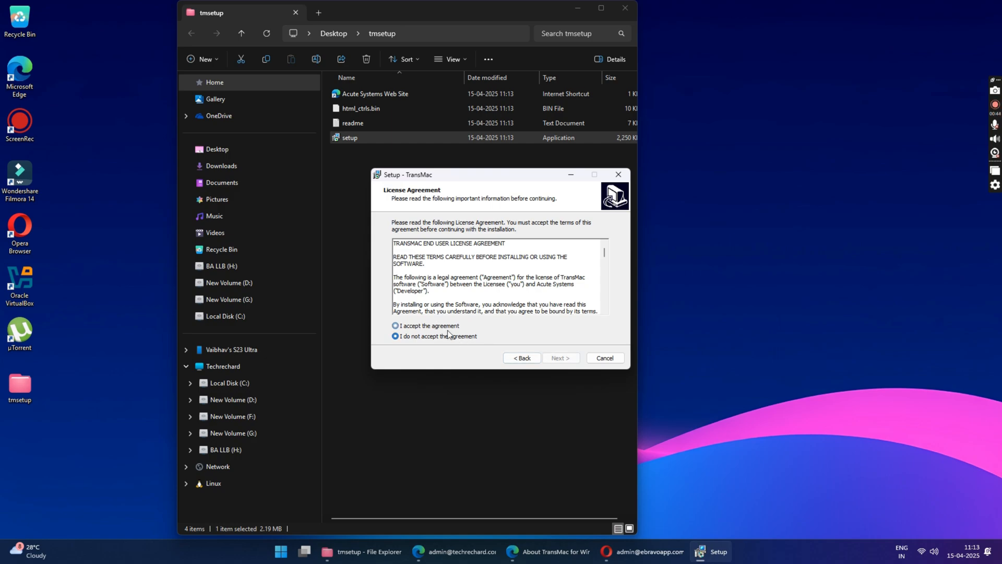
click(559, 357)
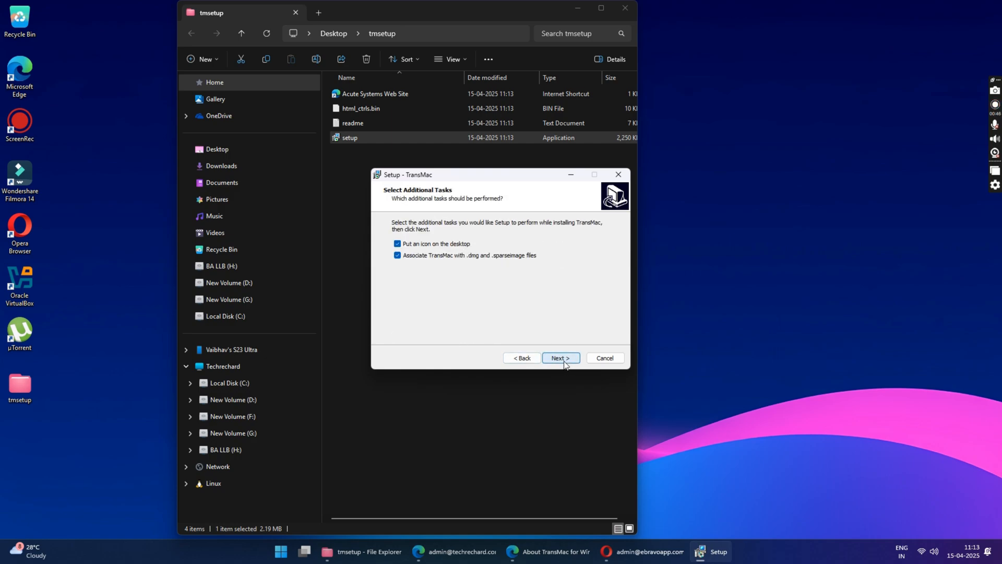
click(561, 358)
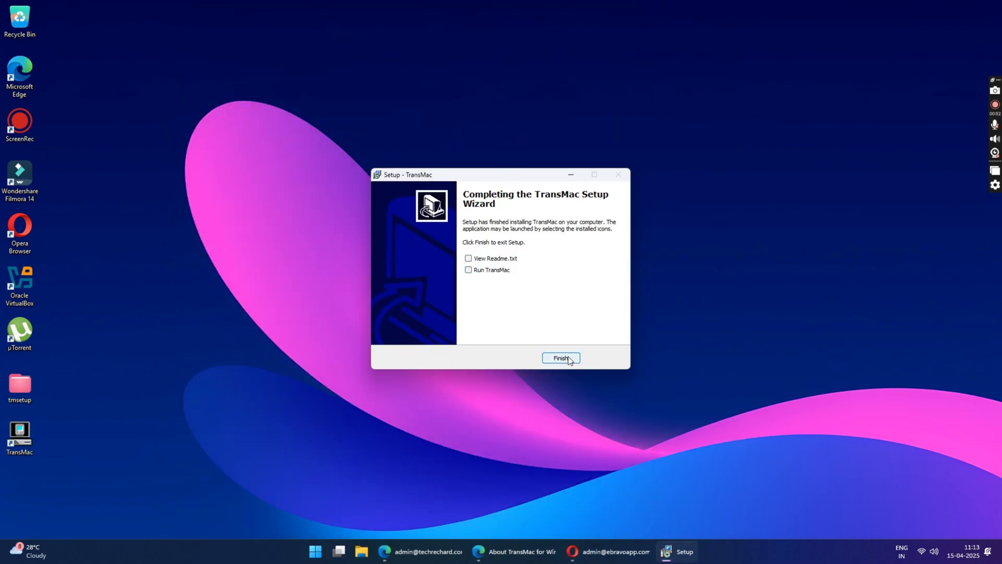
click(561, 358)
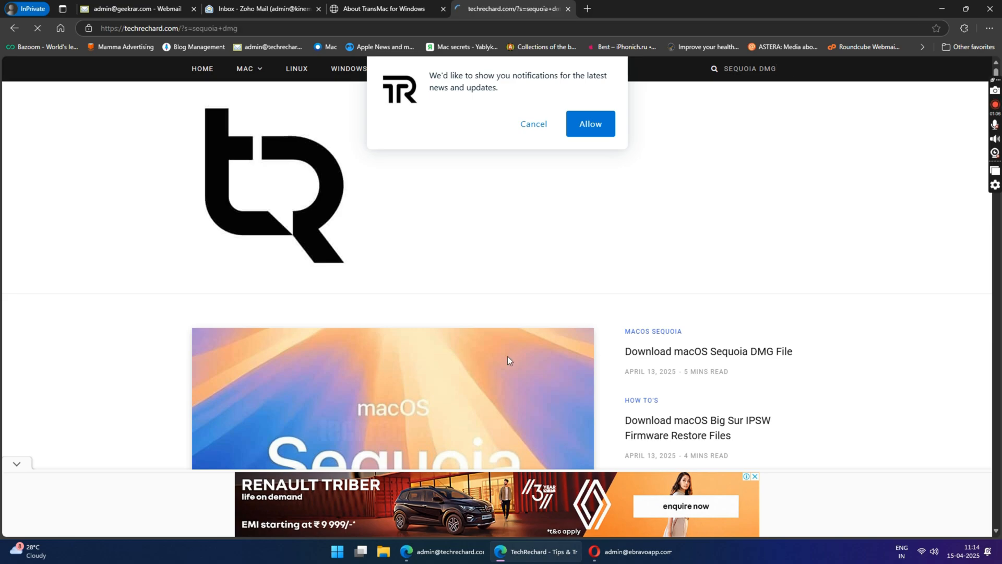
Open TechRechard's 'Download macOS Sequoia DMG File' article and scroll toward its archive.org link
click(708, 351)
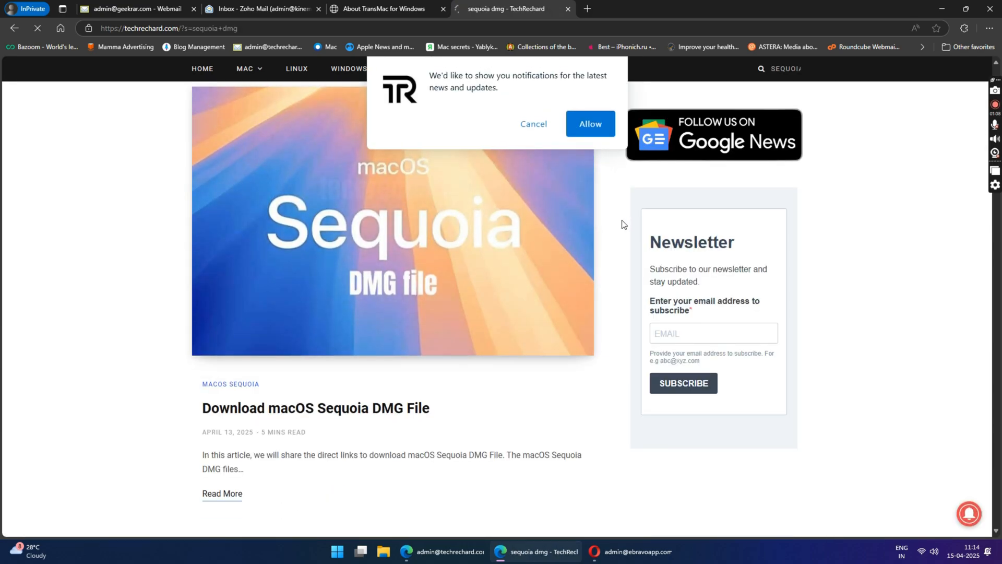
click(222, 493)
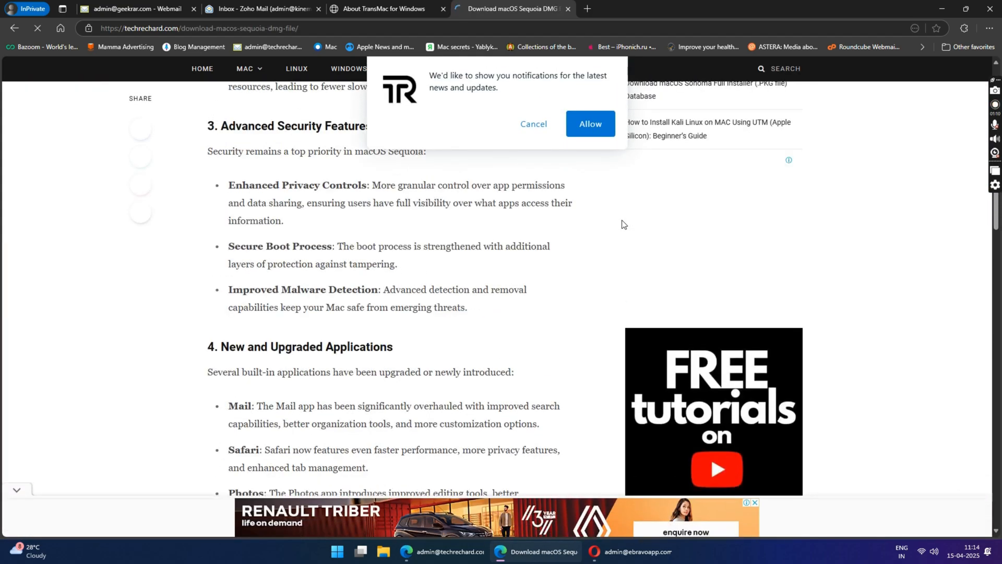
scroll(down, 3)
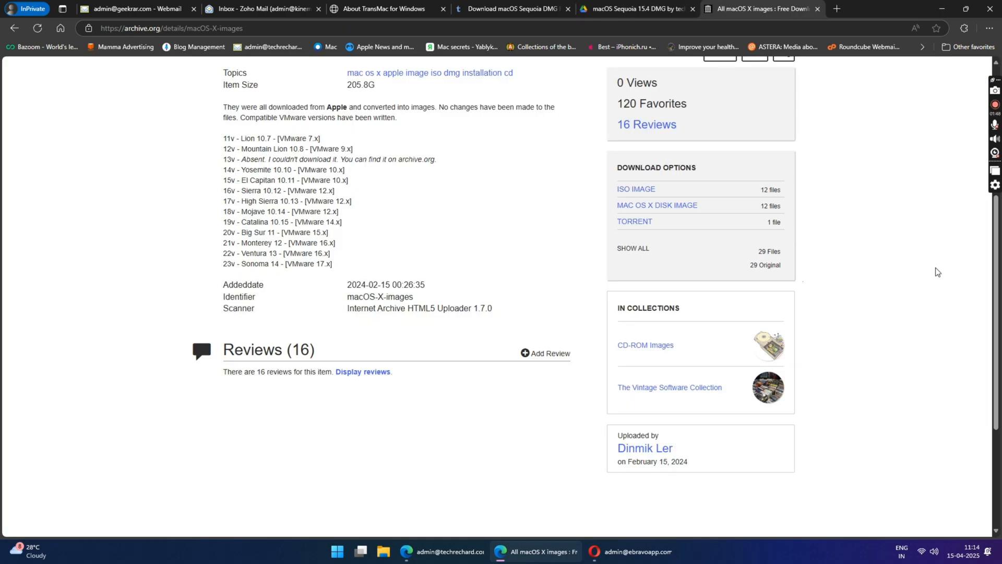
List archive.org's MAC OS X DISK IMAGE files, then return to the TechRechard article past the ad
click(657, 205)
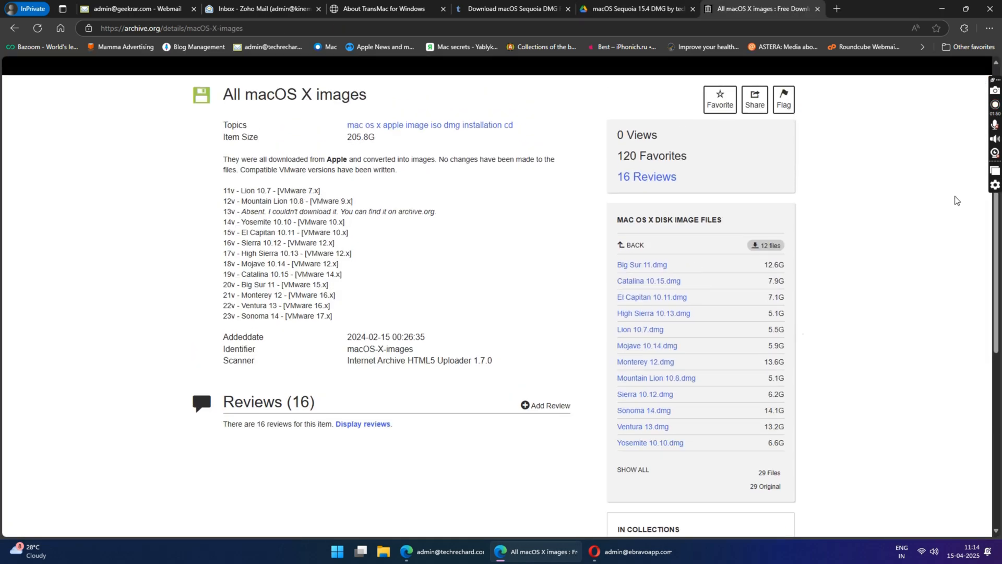
scroll(down, 3)
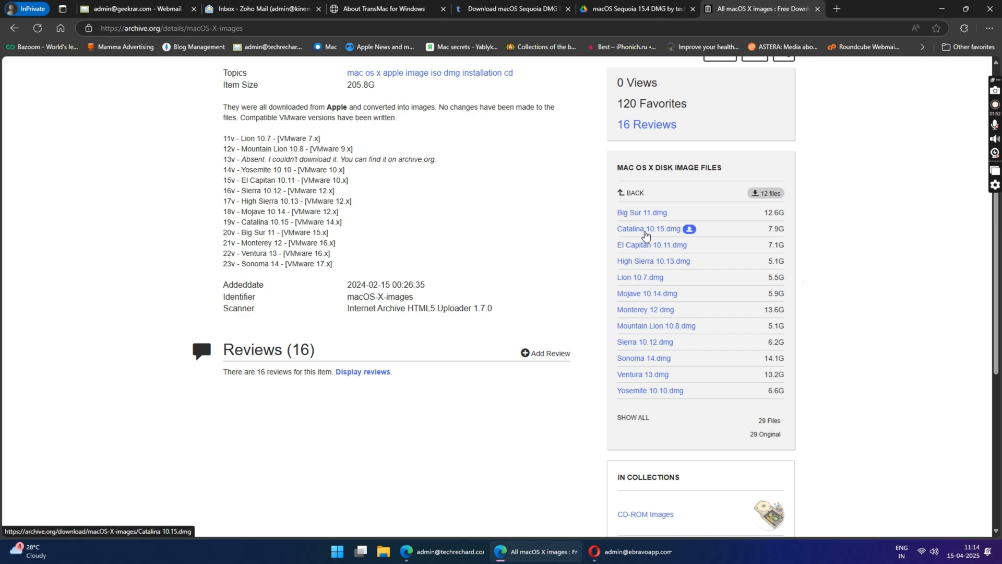
mouse_move(640, 293)
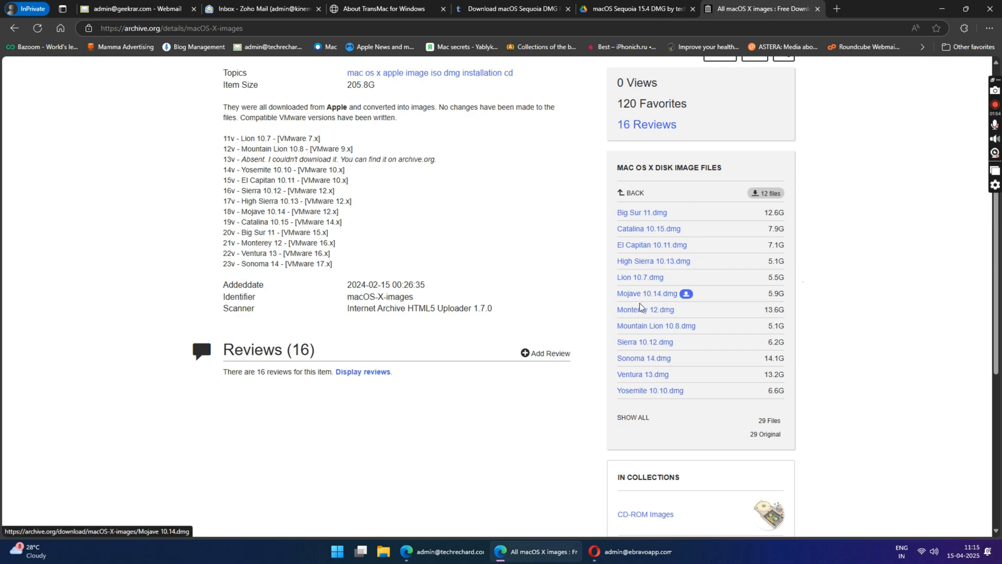
mouse_move(649, 358)
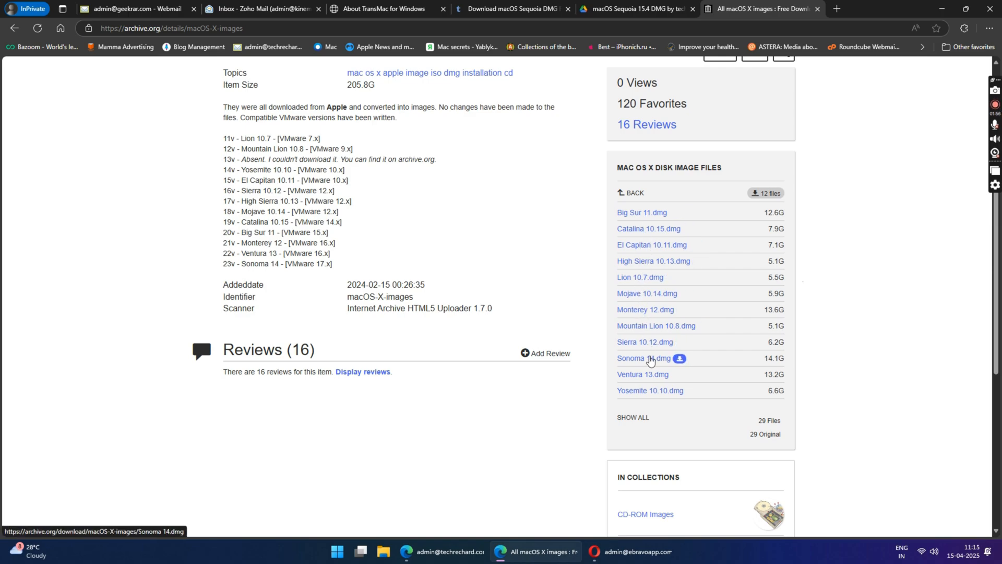
mouse_move(649, 390)
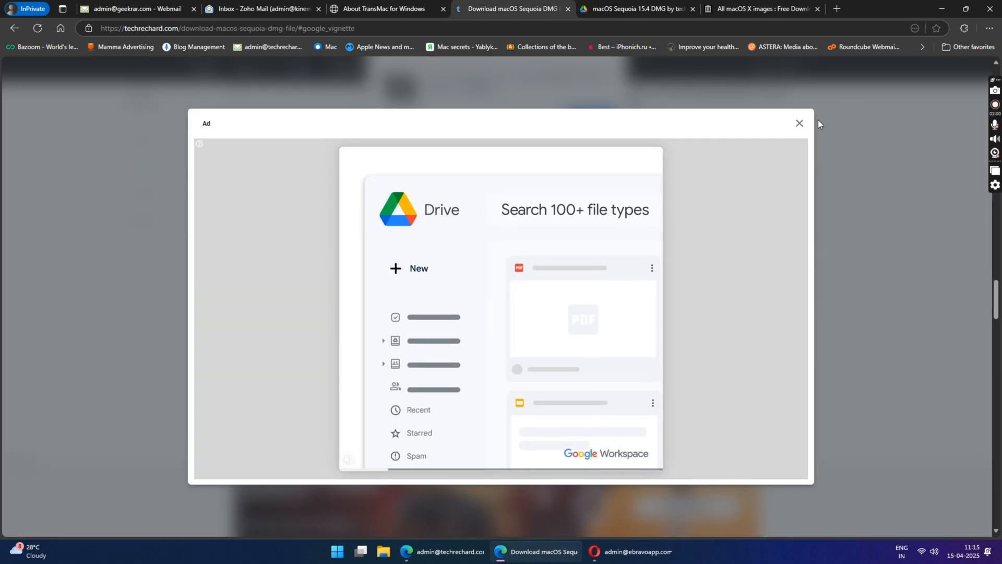
click(798, 123)
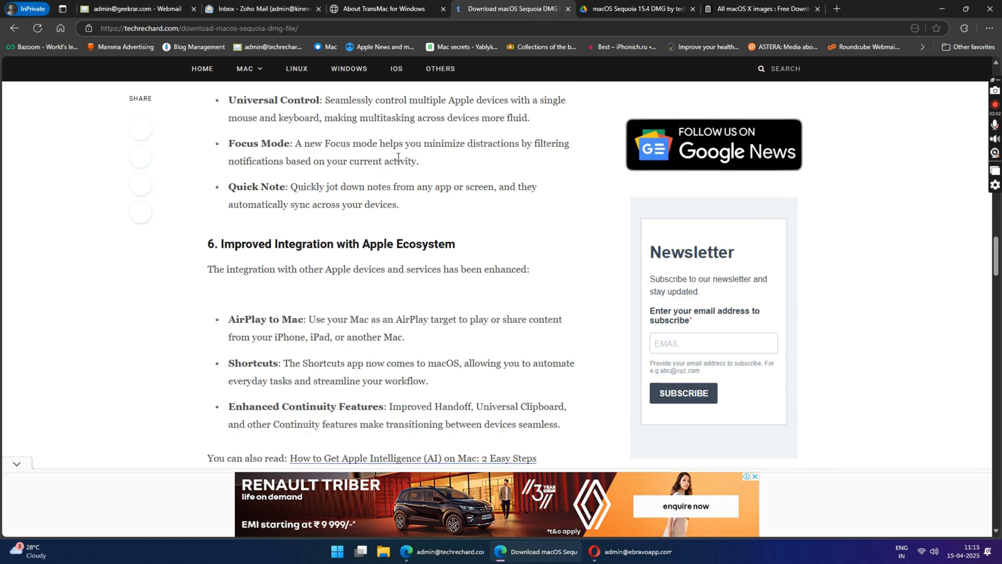
click(246, 68)
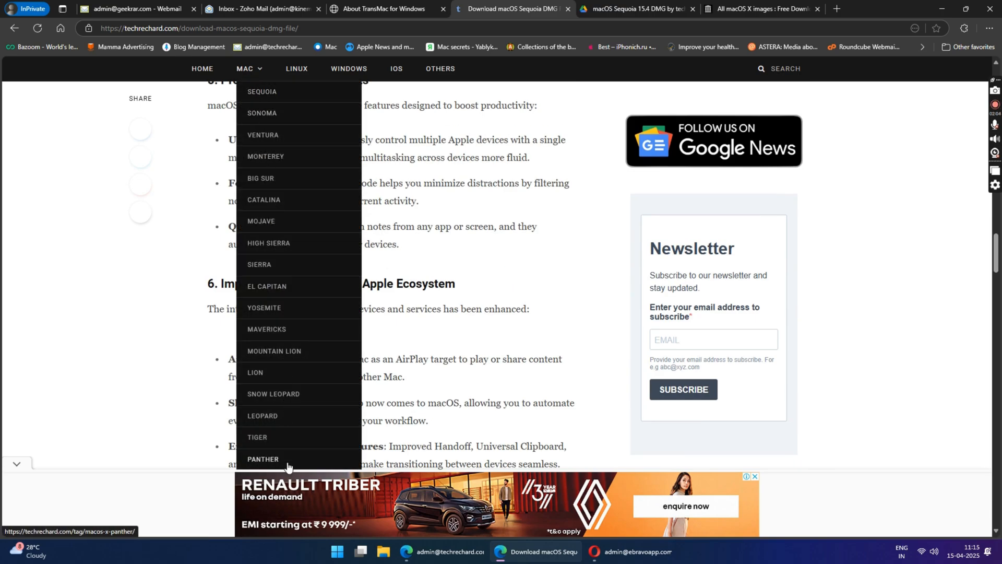
mouse_move(300, 376)
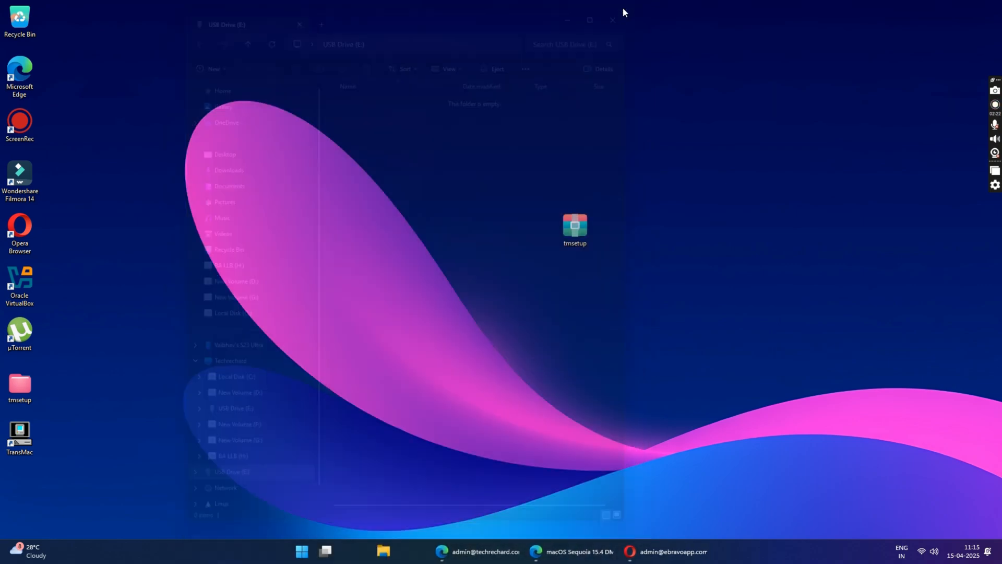
Search the Start menu for 'cmd'
click(301, 551)
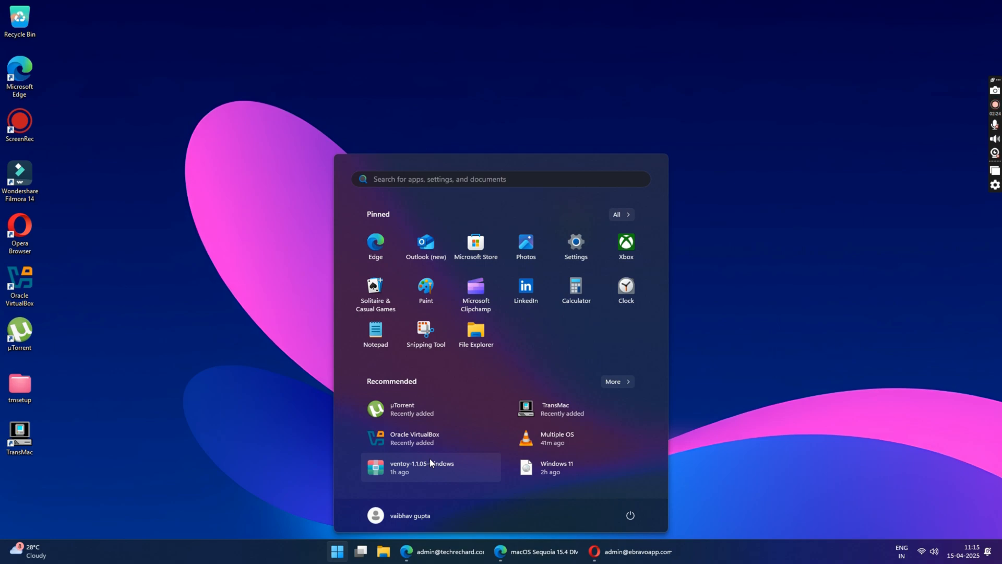
text(cmd)
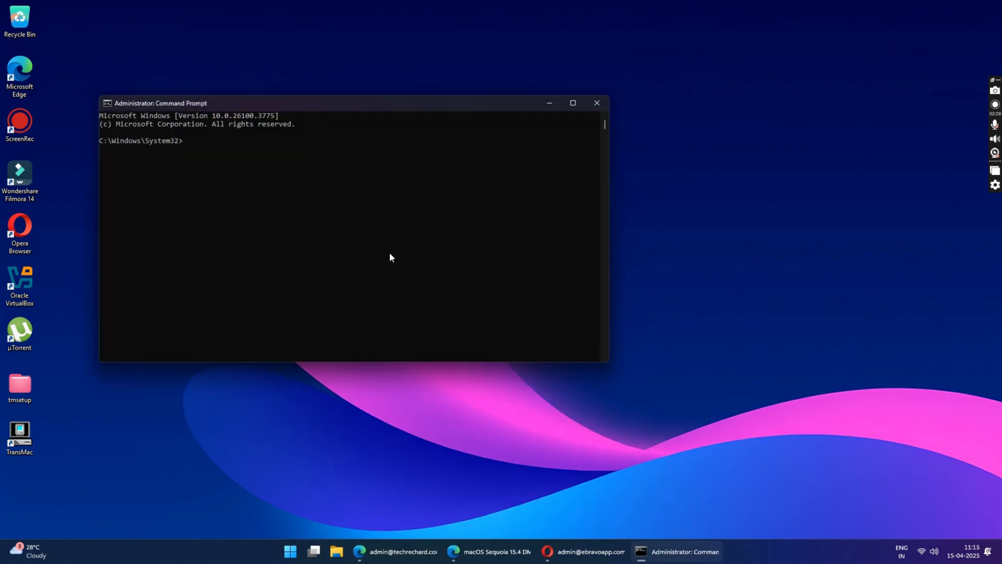
Run diskpart and 'list disk' to show Disk 0, Disk 1 and 117 GB Disk 2
text(diskpart)
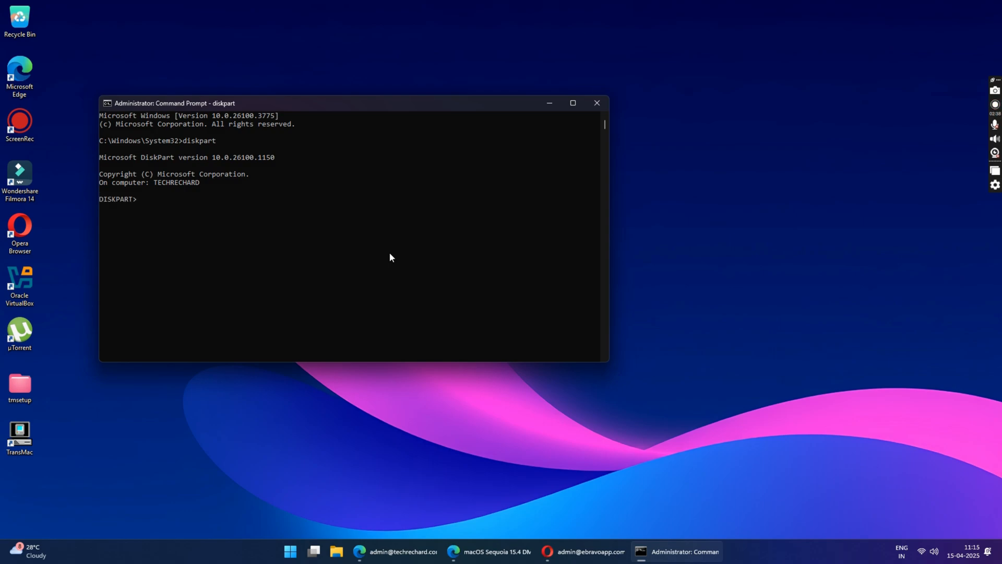
text(list disk)
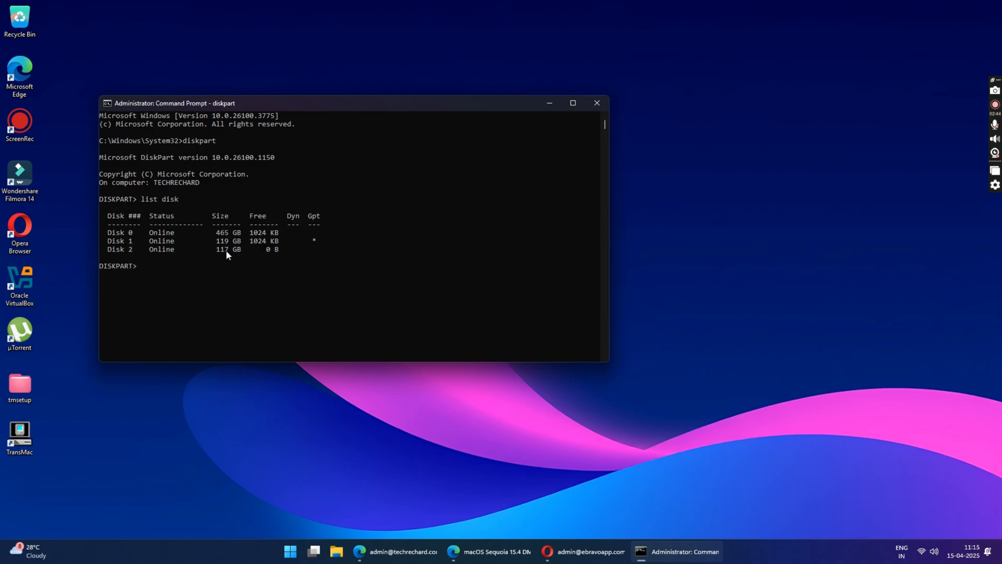
Select disk 2, clean it and convert it to GPT
text(select)
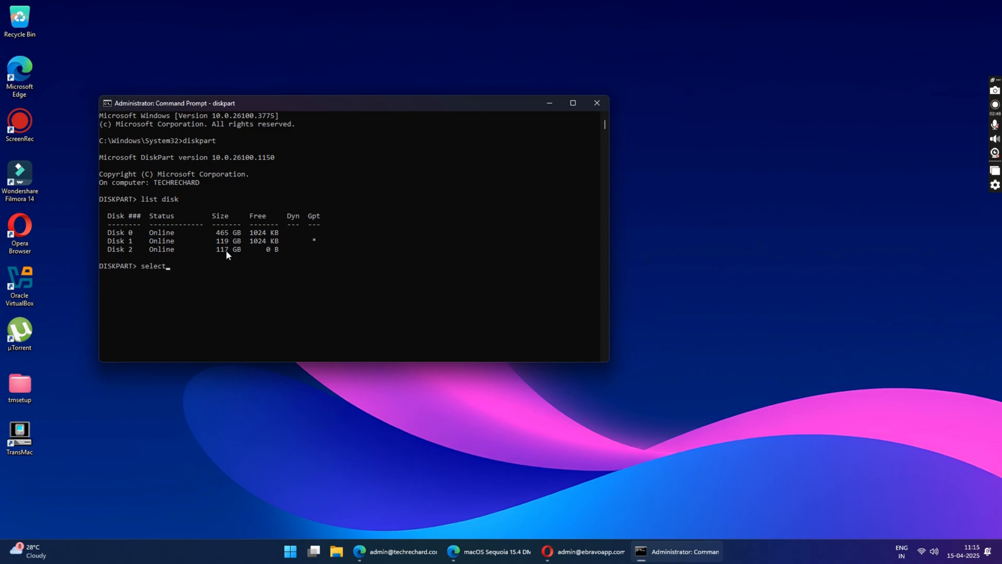
text(disk)
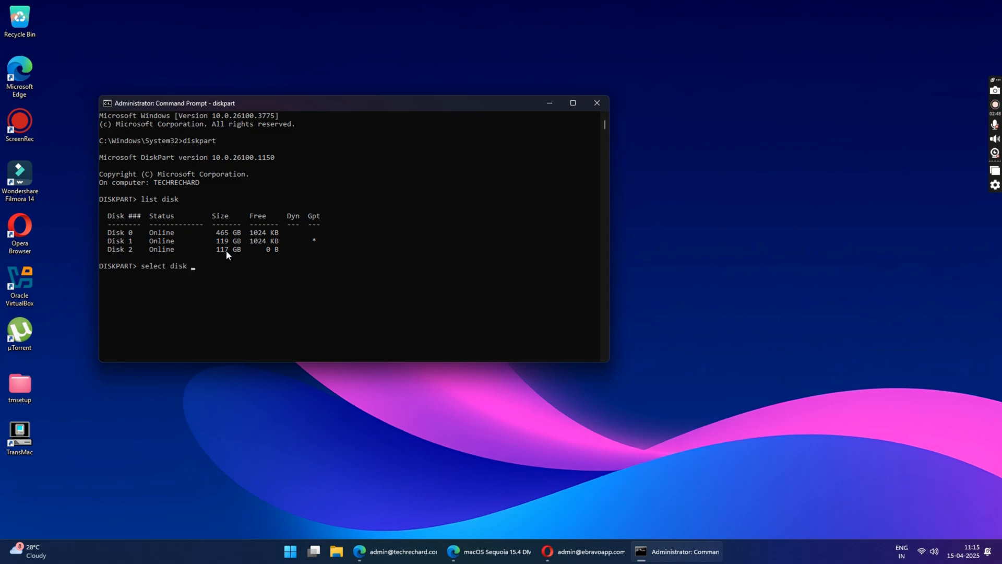
text(2)
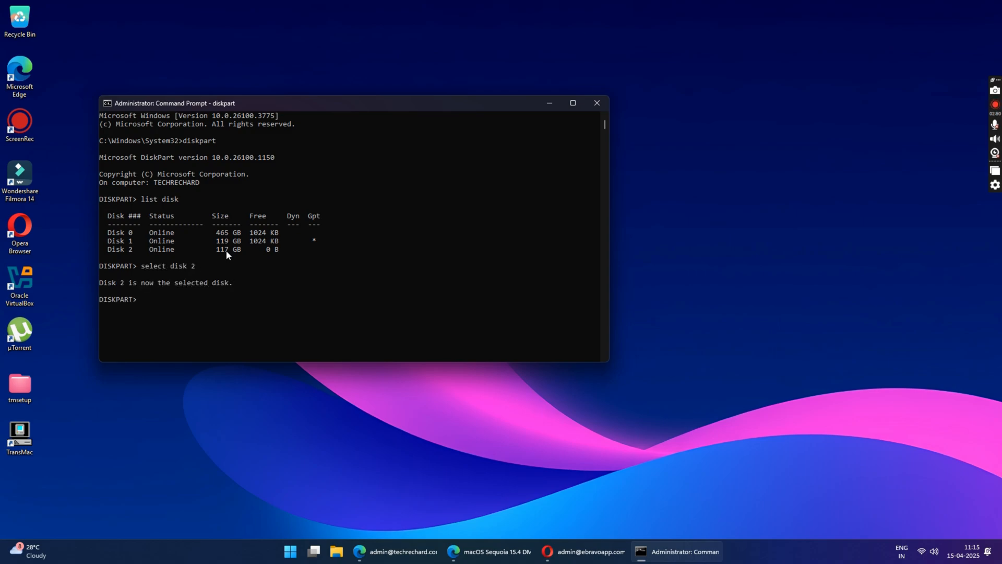
text(clean)
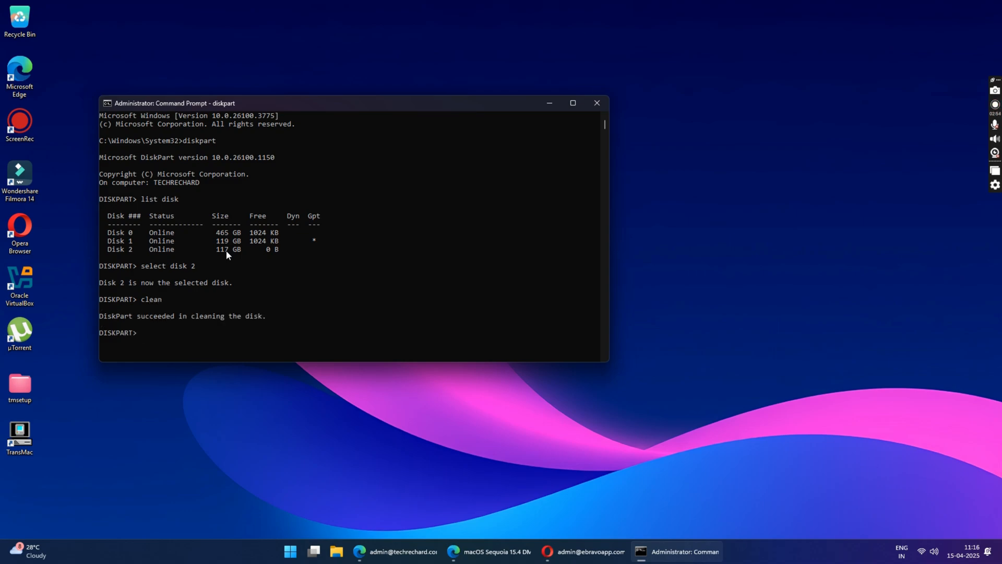
text(convert gpt)
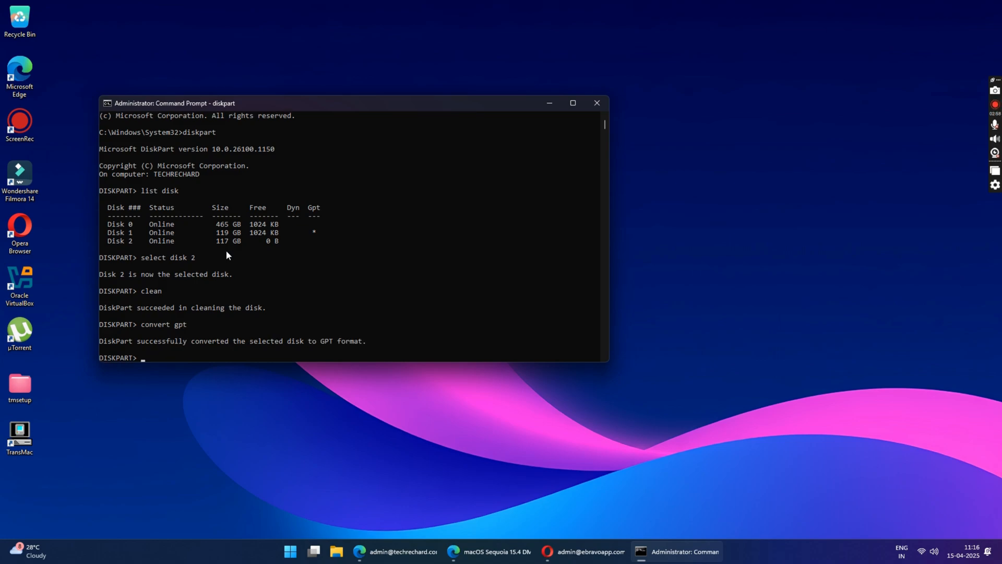
Create a primary partition, cancel formatting drive E:, and close Command Prompt
text(create)
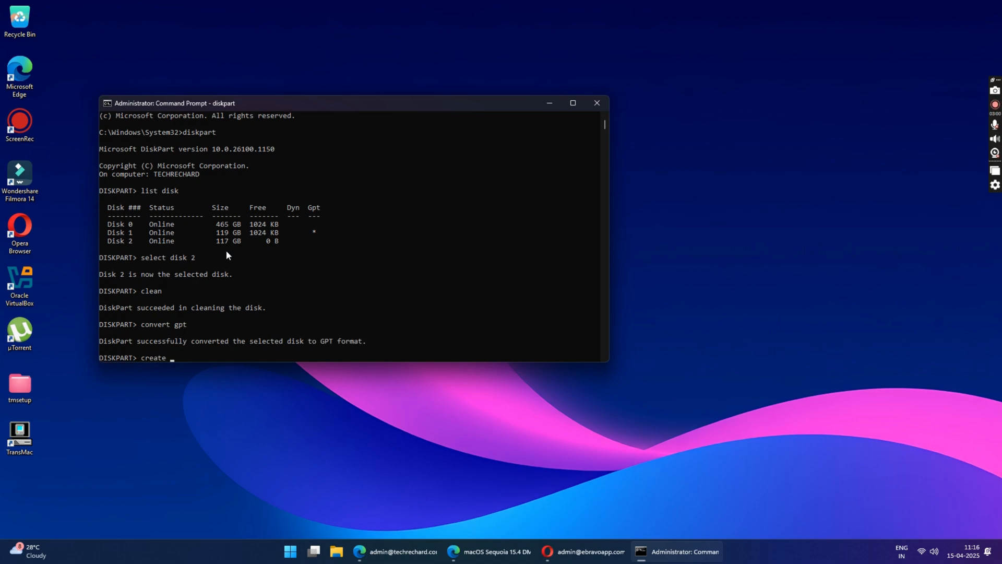
text(partition)
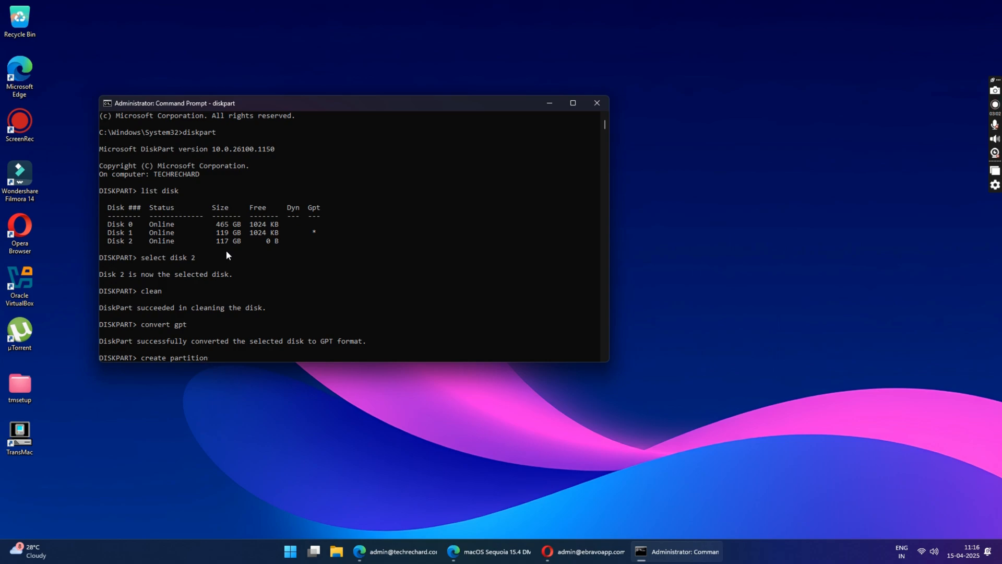
text(prima)
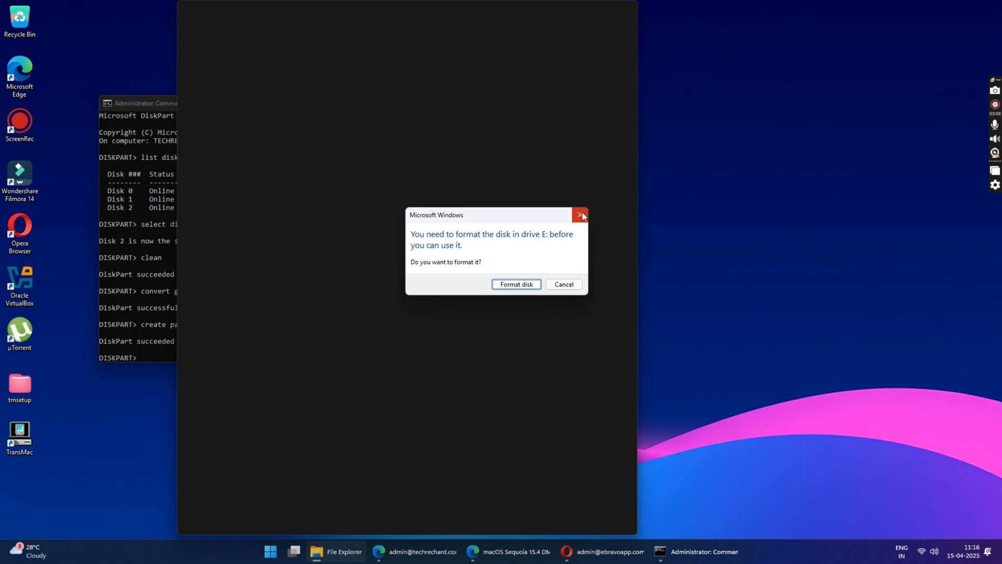
click(580, 214)
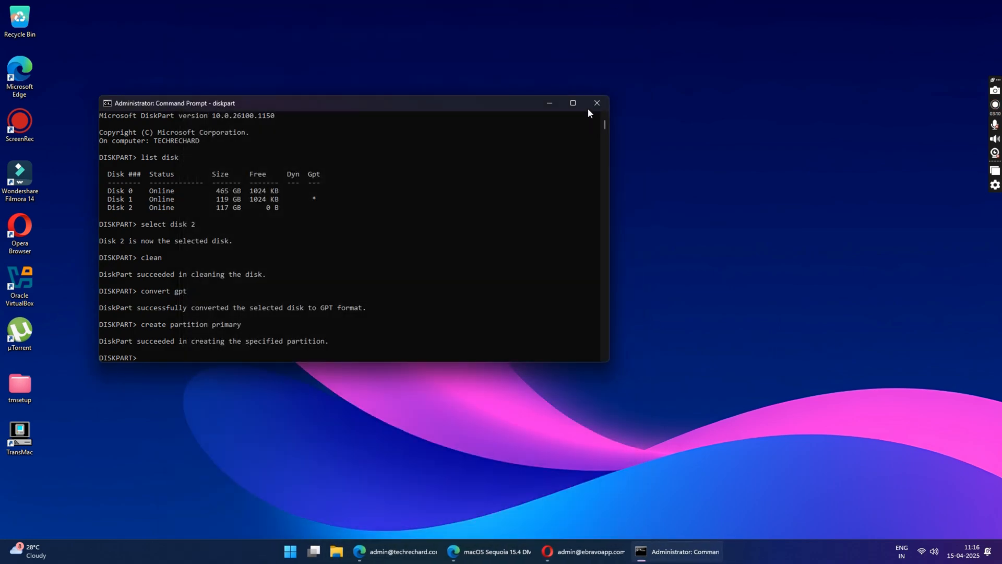
mouse_move(597, 103)
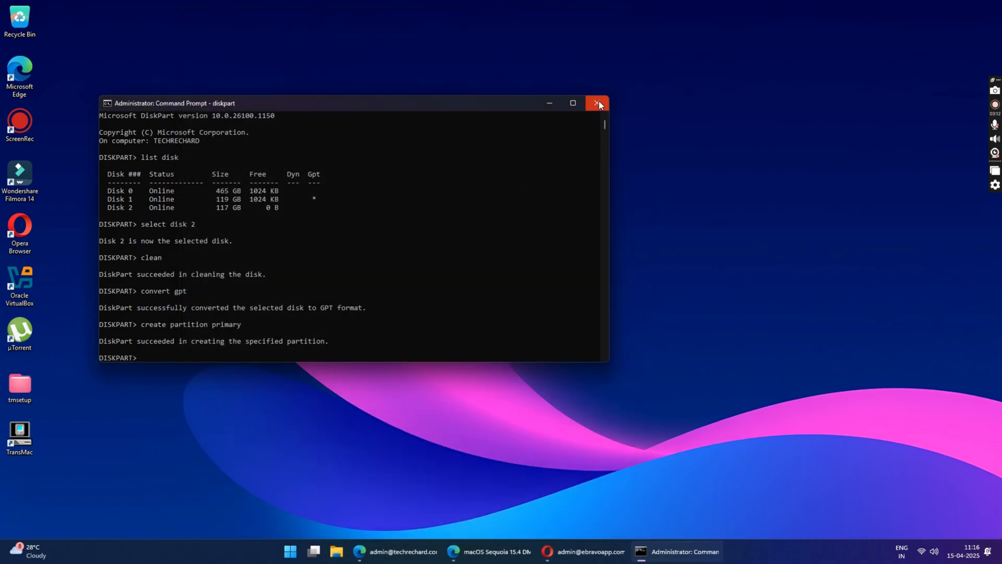
click(596, 103)
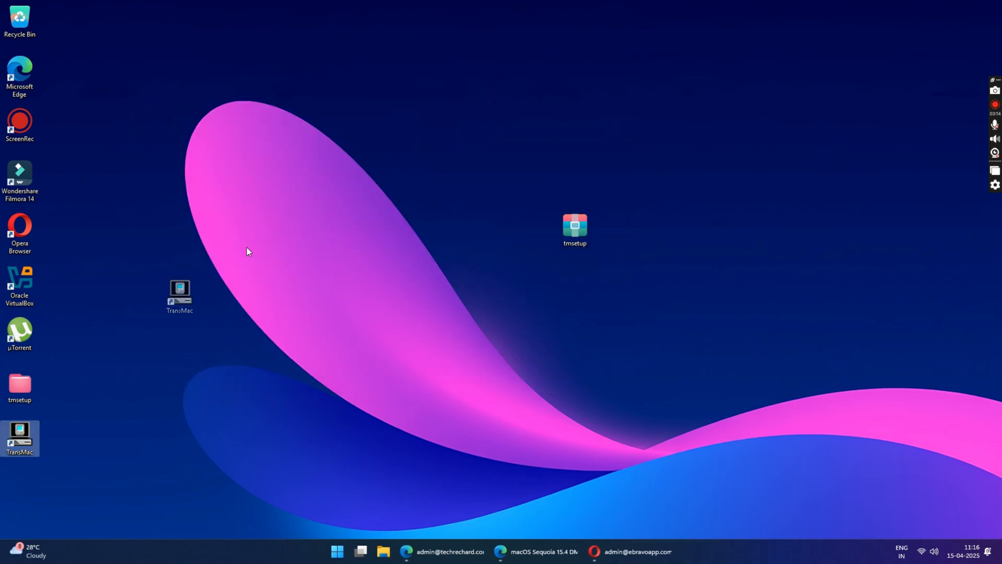
Run TransMac as administrator and continue the trial after the countdown
right_click(456, 122)
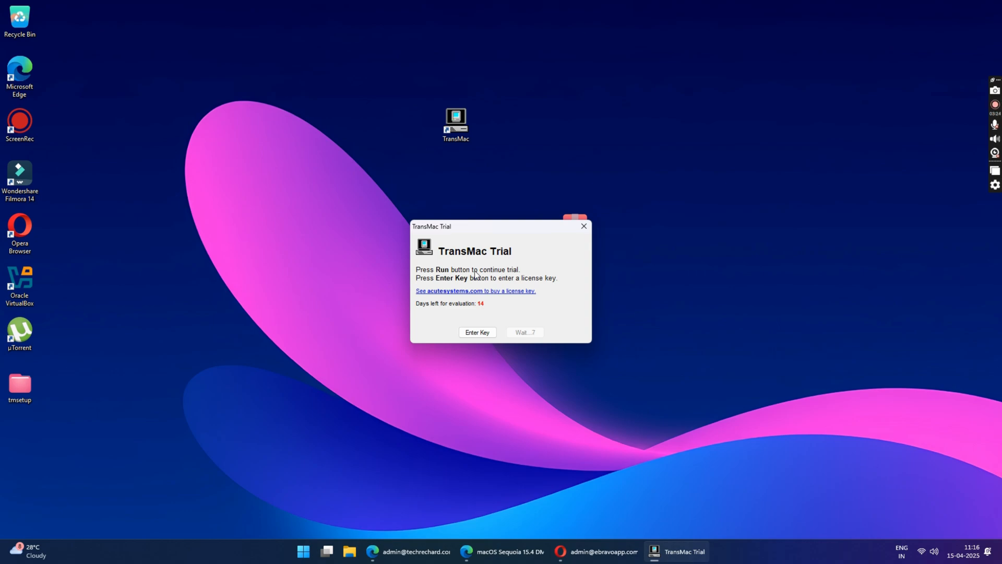
mouse_move(502, 268)
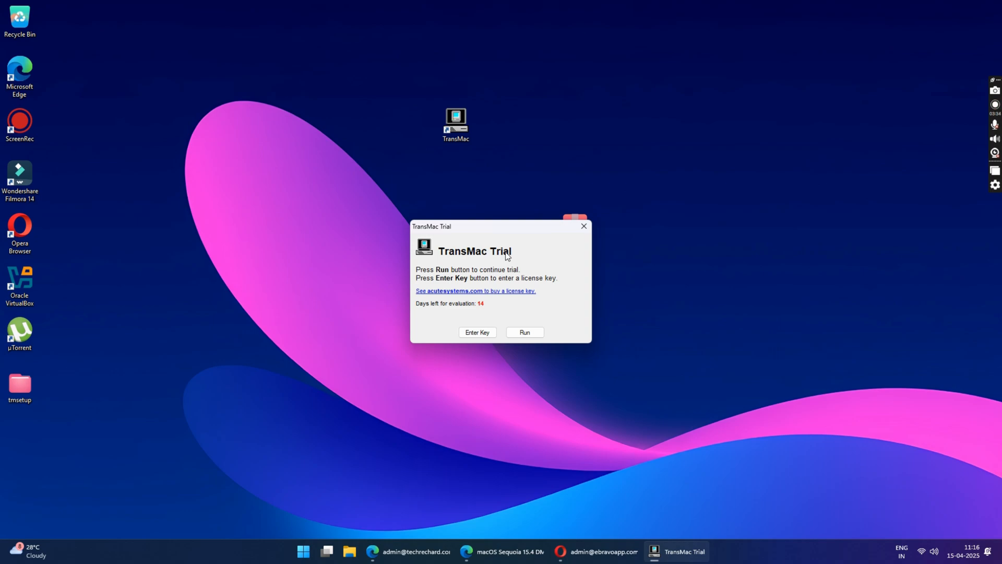
mouse_move(520, 319)
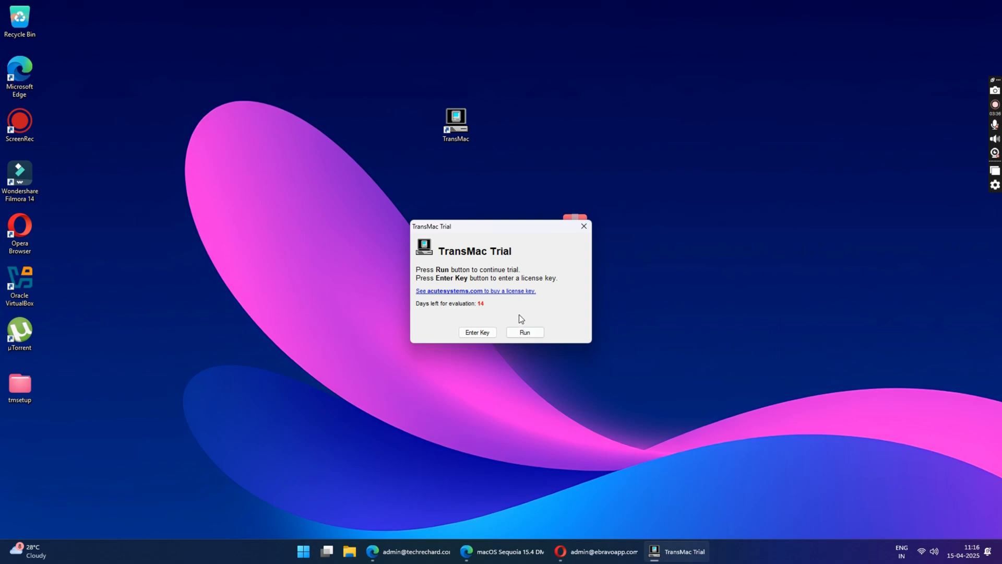
click(524, 332)
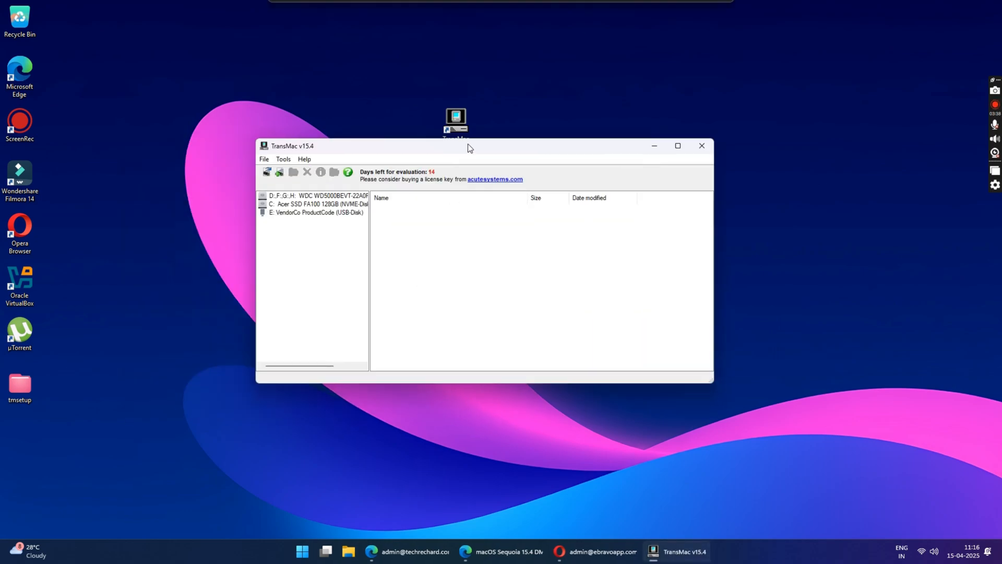
Start Restore with Disk Image on USB disk E:, confirm the overwrite, and browse for the image
right_click(318, 211)
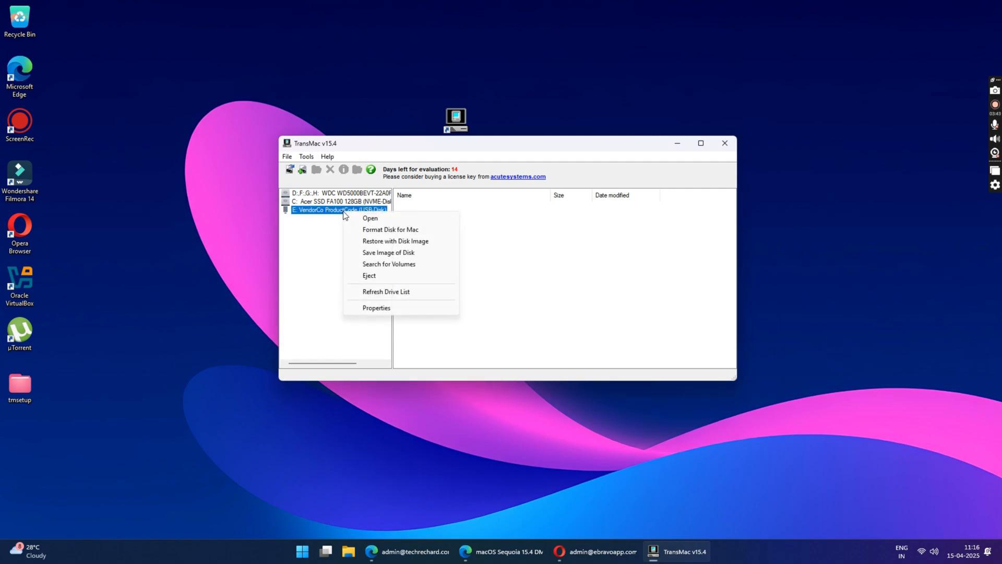
click(395, 242)
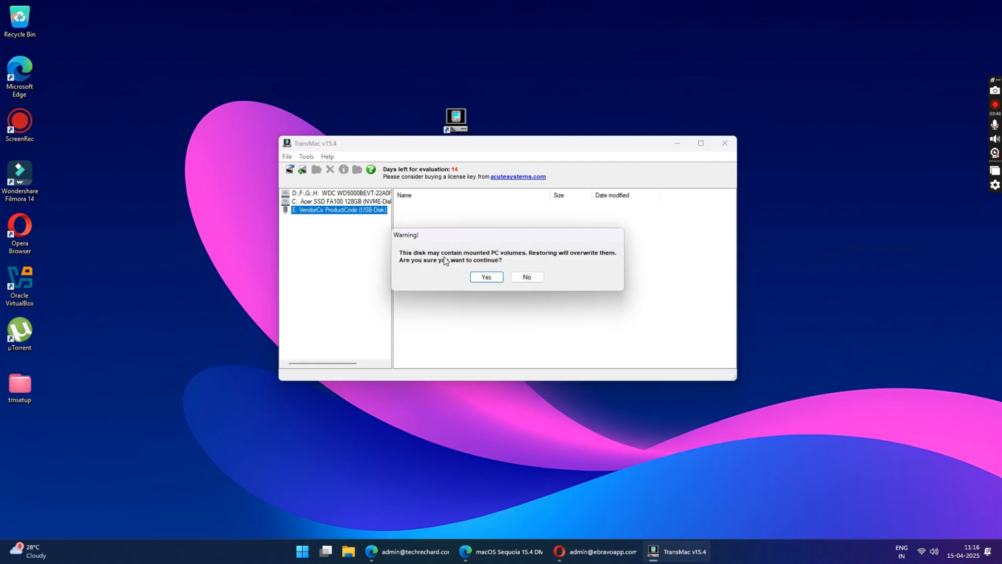
click(486, 276)
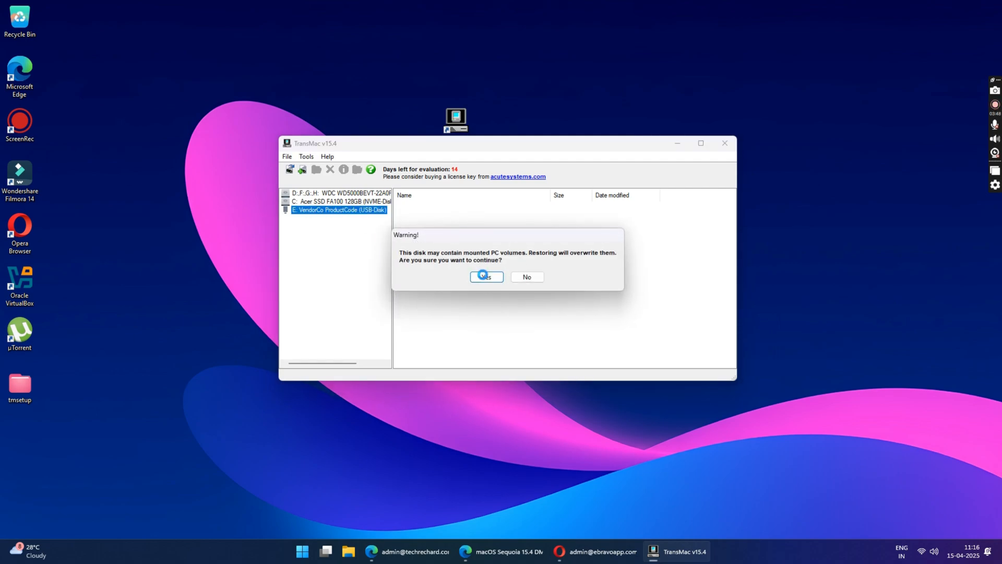
click(484, 276)
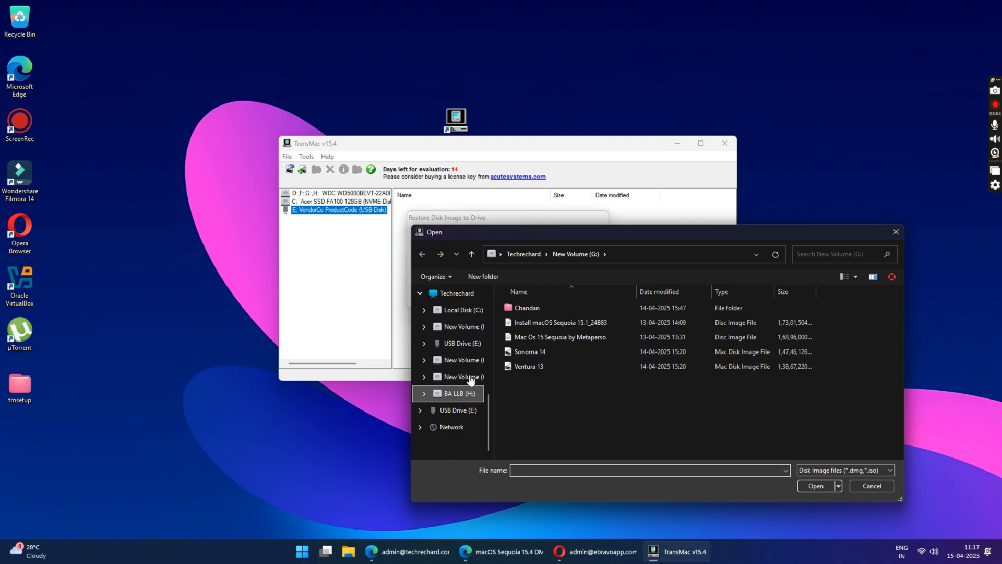
Choose 'macOS Sequoia 15.4 DMG by techrechard' from drive BA LLB (H:) as the restore image
click(450, 393)
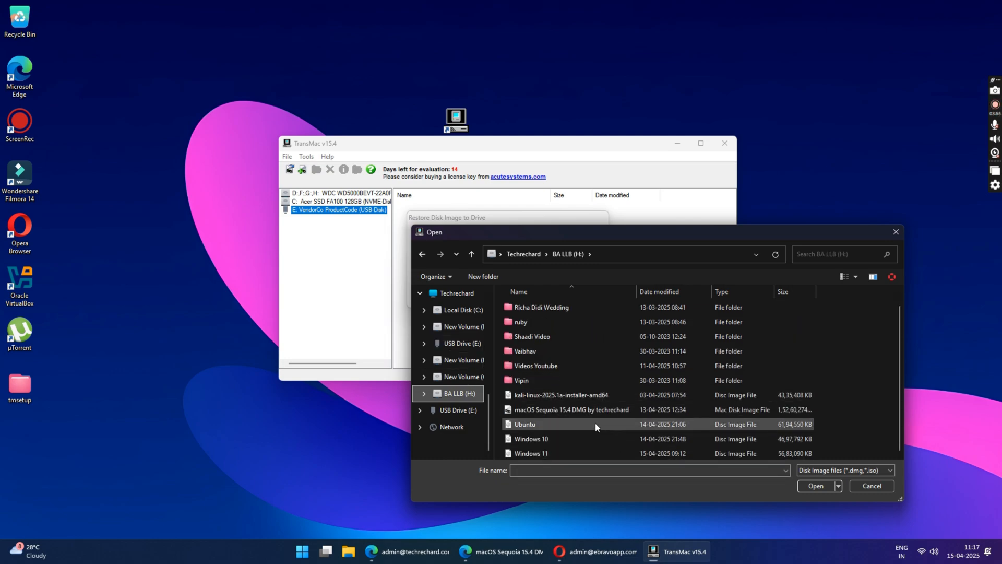
click(573, 410)
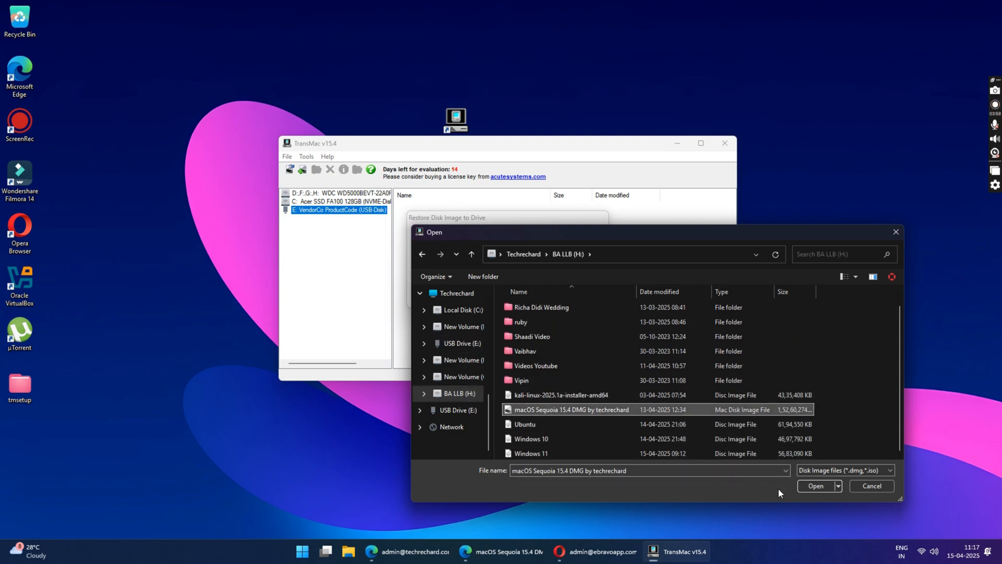
click(815, 486)
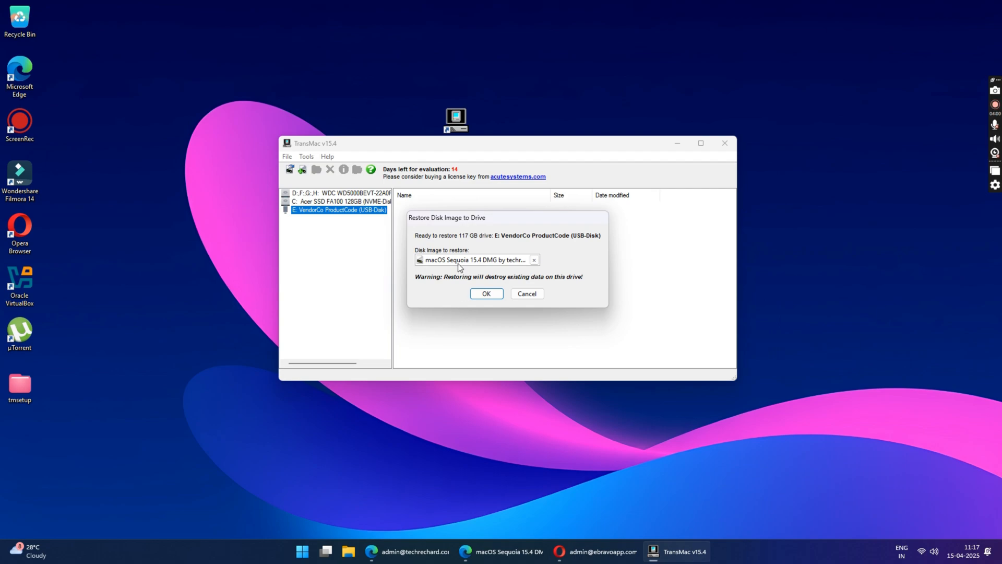
Confirm restoring the DMG to USB drive E: and accept the final overwrite warning
click(486, 294)
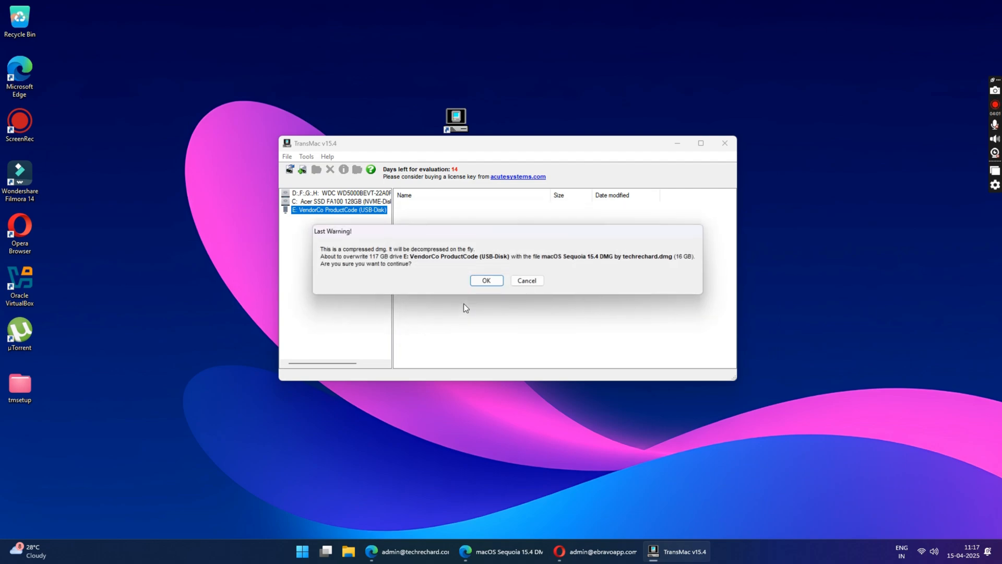
click(486, 280)
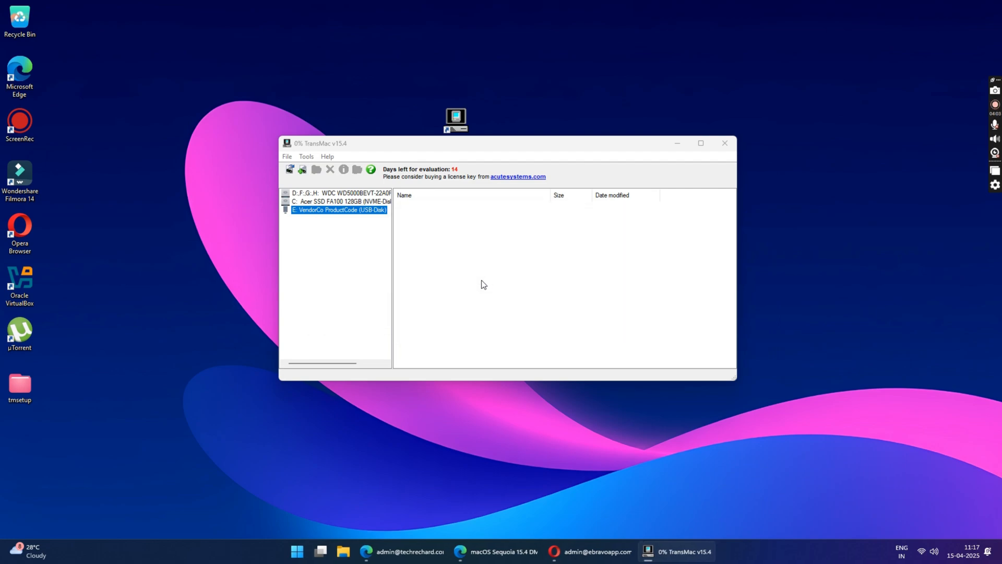